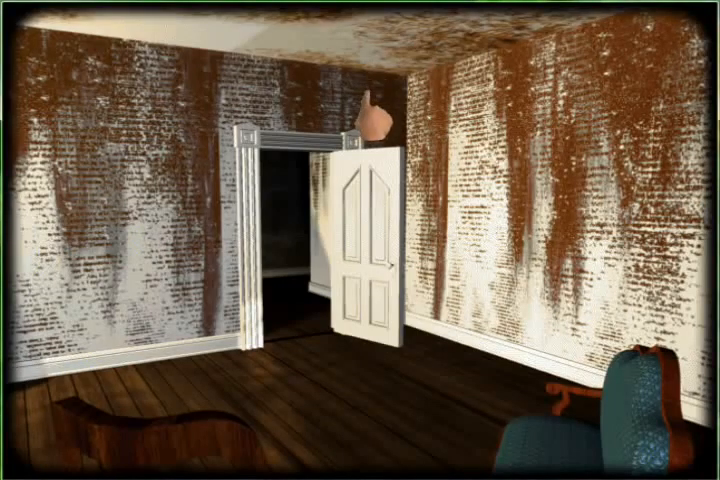
# Walk through the open doorway and step out onto the dim landing above the wooden floor
pyautogui.click(300, 250)
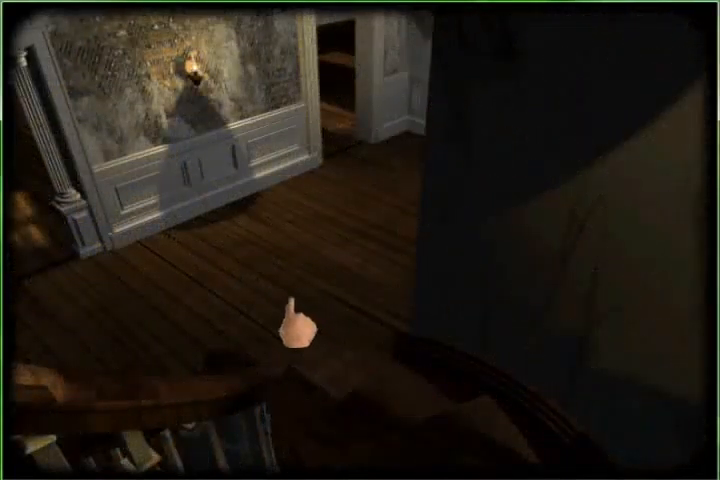
pyautogui.click(296, 316)
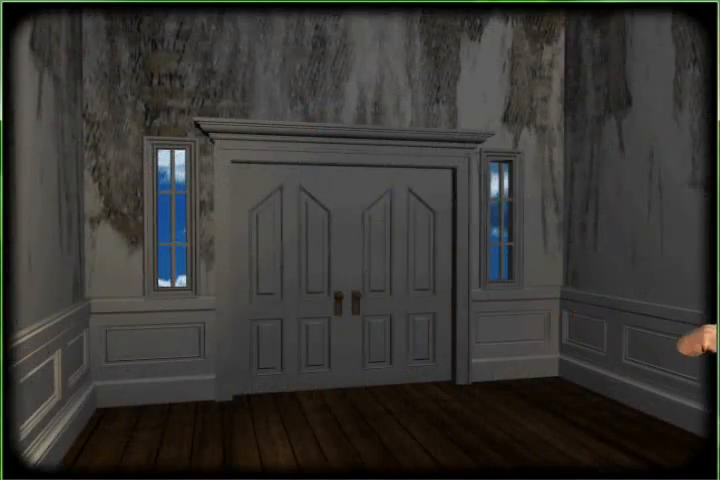
# Walk forward into the grey room facing the closed double doors
pyautogui.click(344, 270)
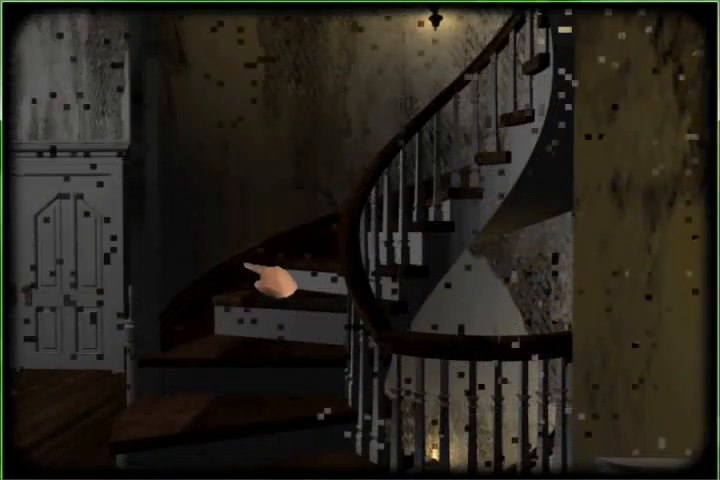
# Approach the spiral staircase and climb its steps into the brick stairwell
pyautogui.click(268, 280)
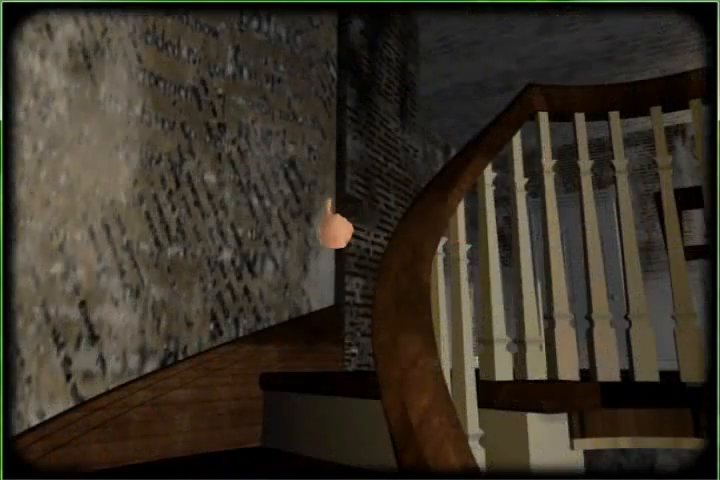
pyautogui.click(336, 224)
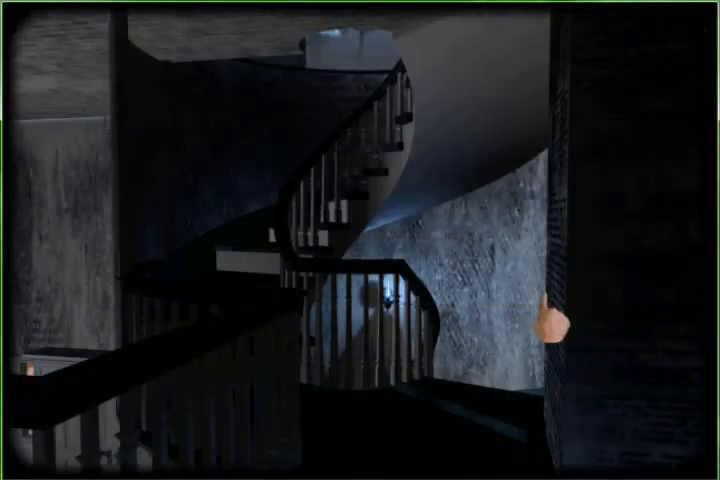
pyautogui.moveTo(360, 240)
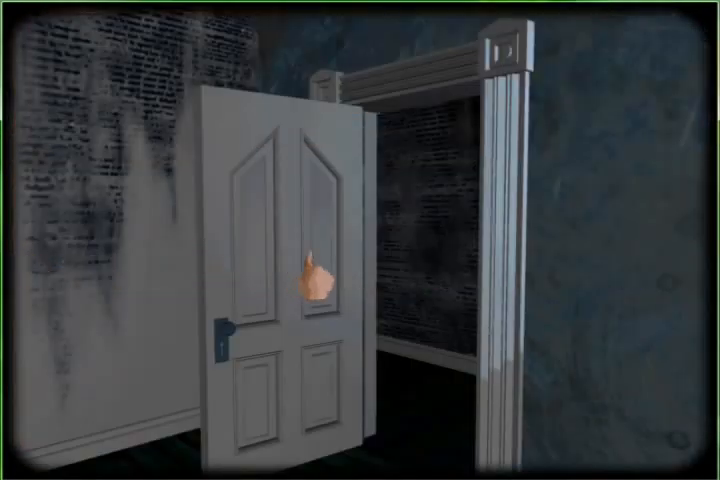
pyautogui.moveTo(428, 280)
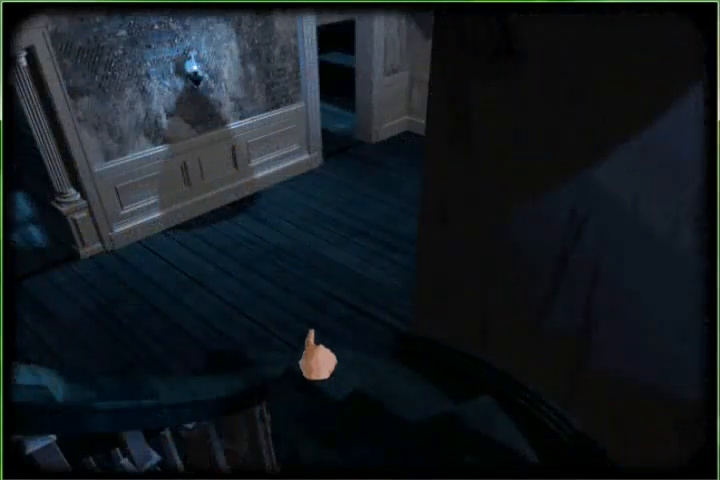
# Descend the stairs into the columned entrance hall
pyautogui.click(320, 360)
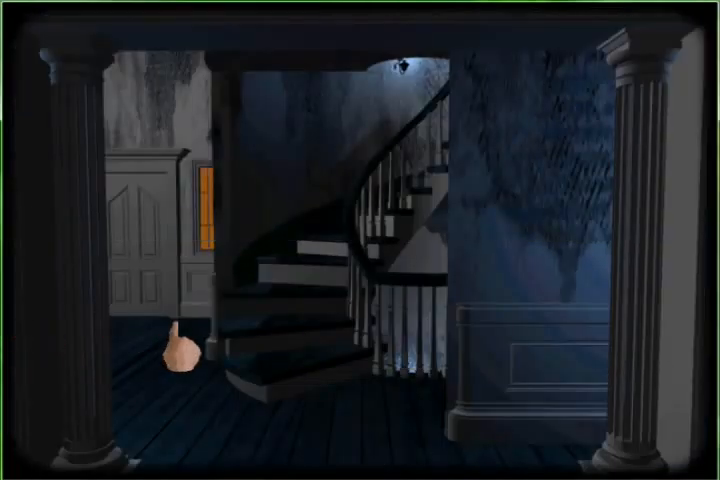
# Go through the doorway left of the staircase and step up to the desk with the lamp and notes
pyautogui.click(350, 250)
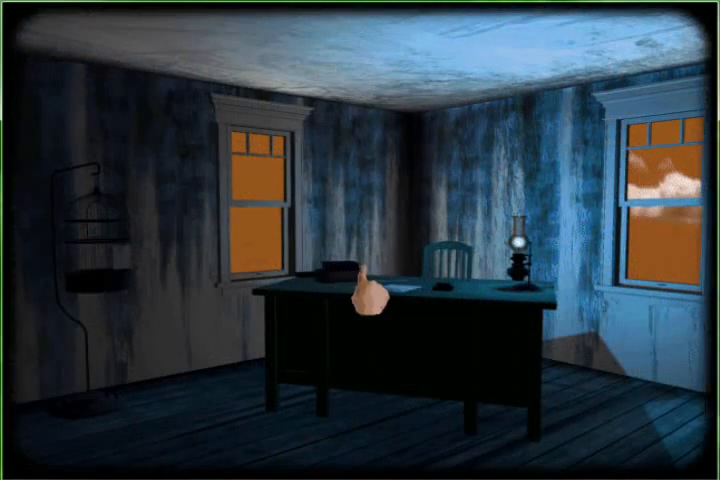
pyautogui.click(380, 300)
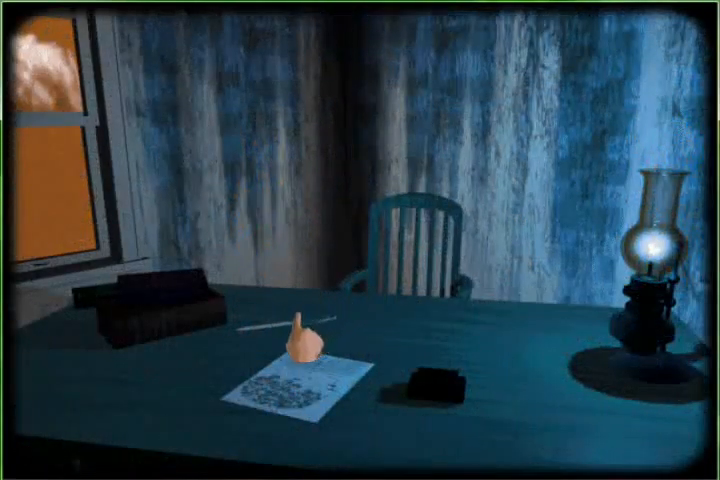